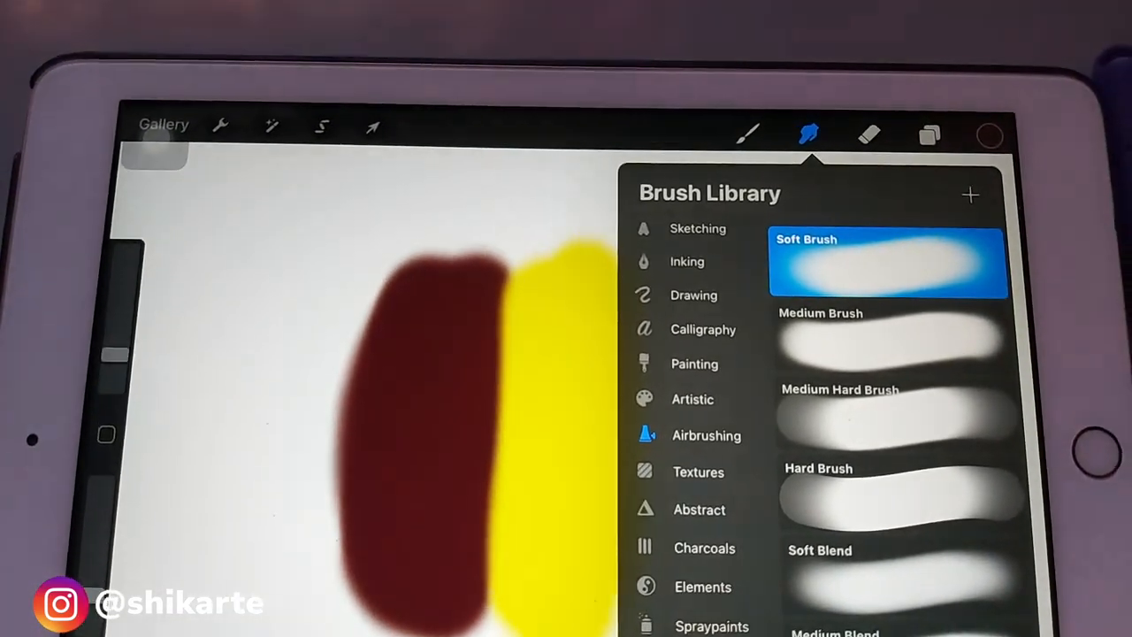
Paint the maroon and skin-tone Soft Brush swatches on Layer 1 and show the layer list.
scroll("down", 3)
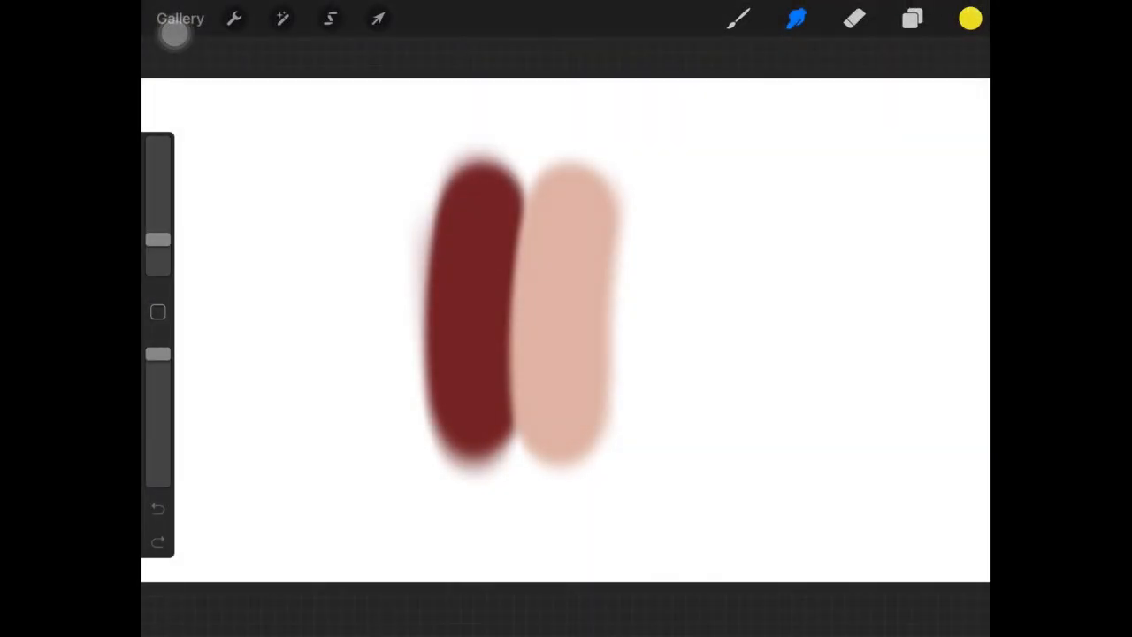
left_click(912, 18)
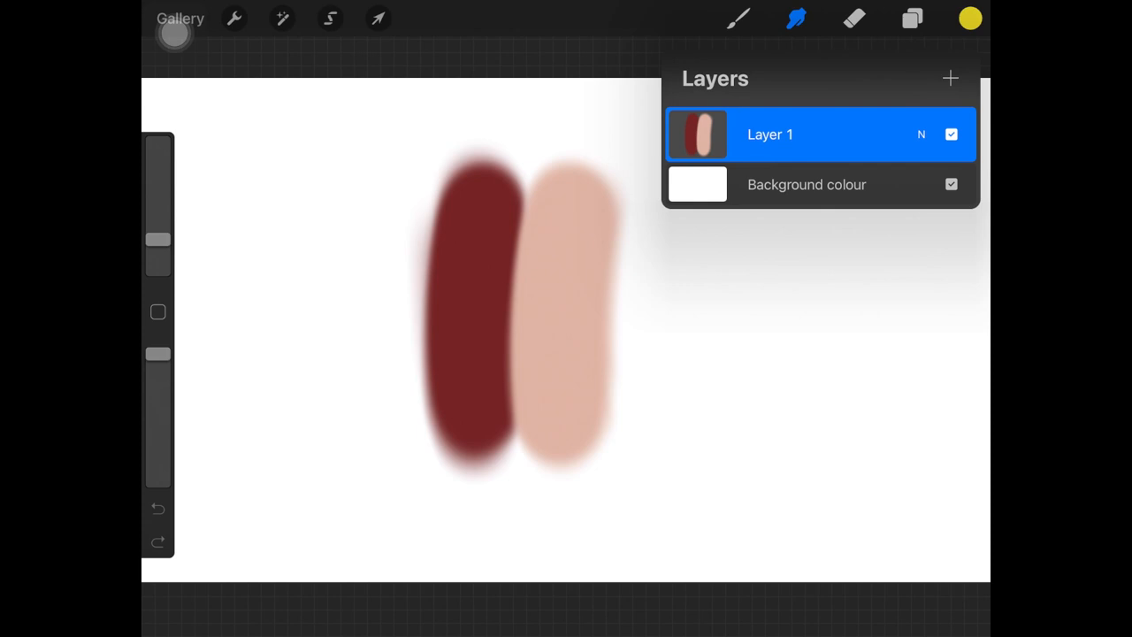
left_click(737, 17)
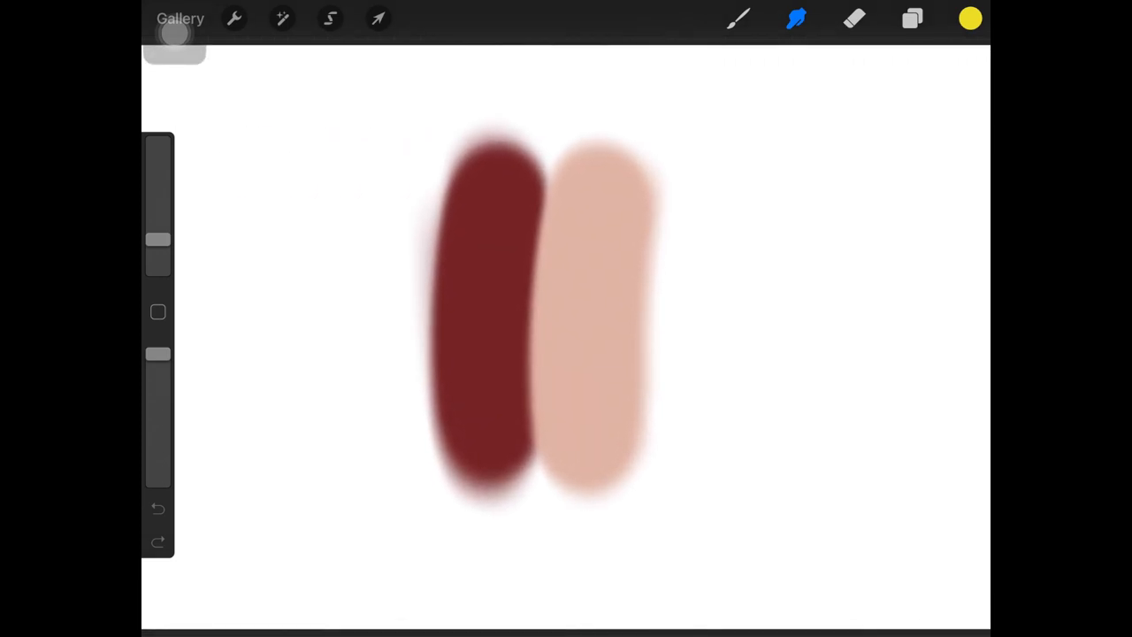
left_click(912, 18)
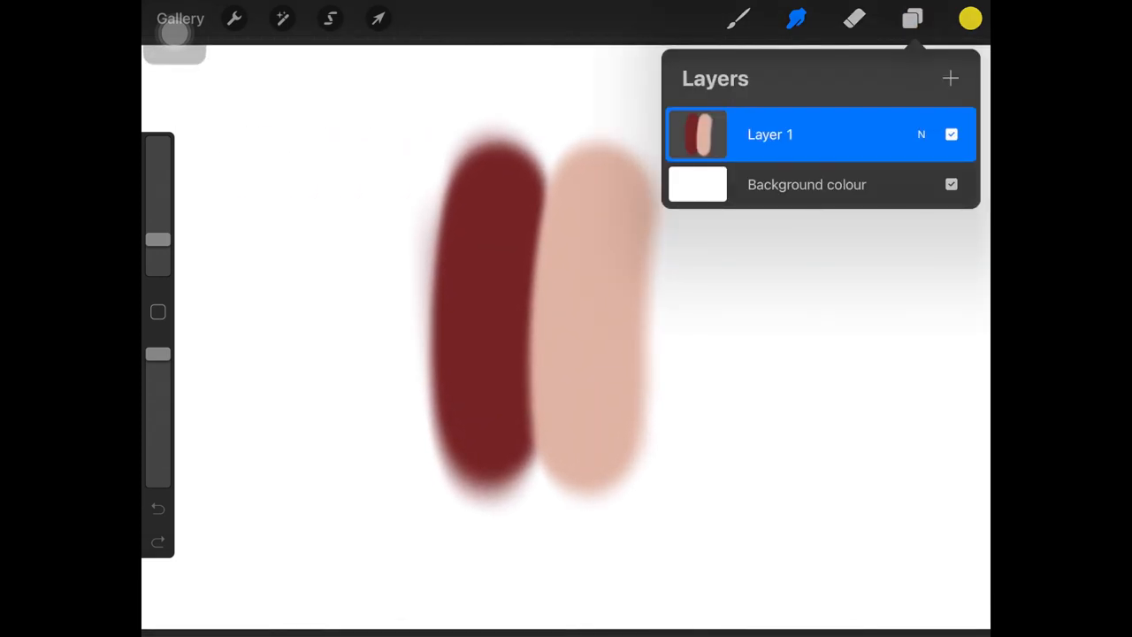
Smear the maroon swatch roughly into the skin-tone swatch with the Smudge tool.
left_click(913, 18)
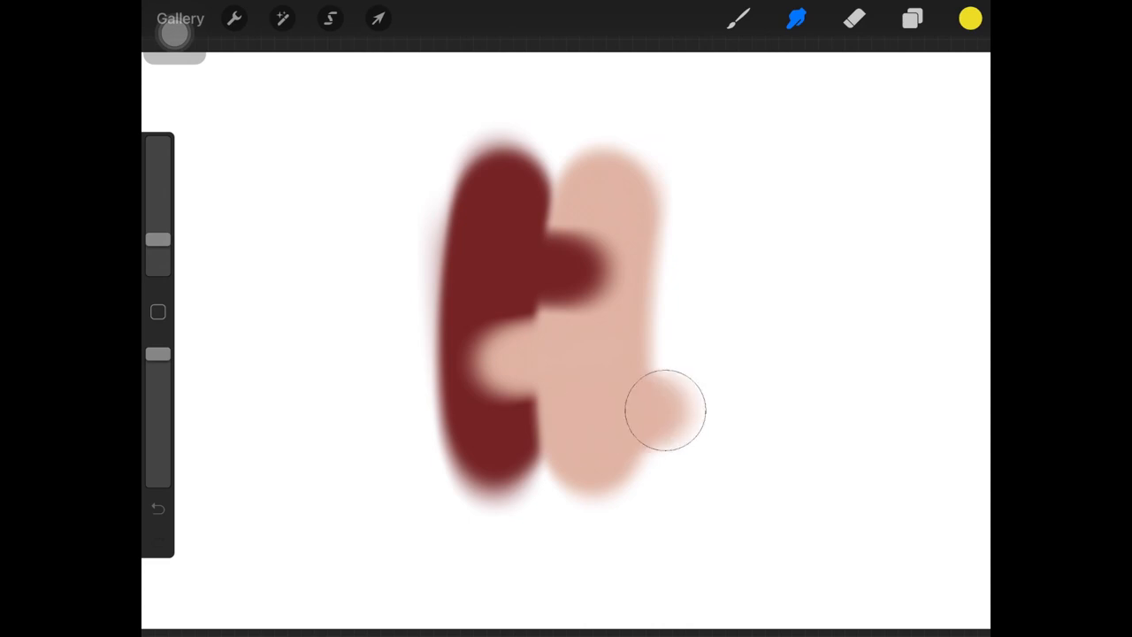
left_click_drag(668, 411, 805, 406)
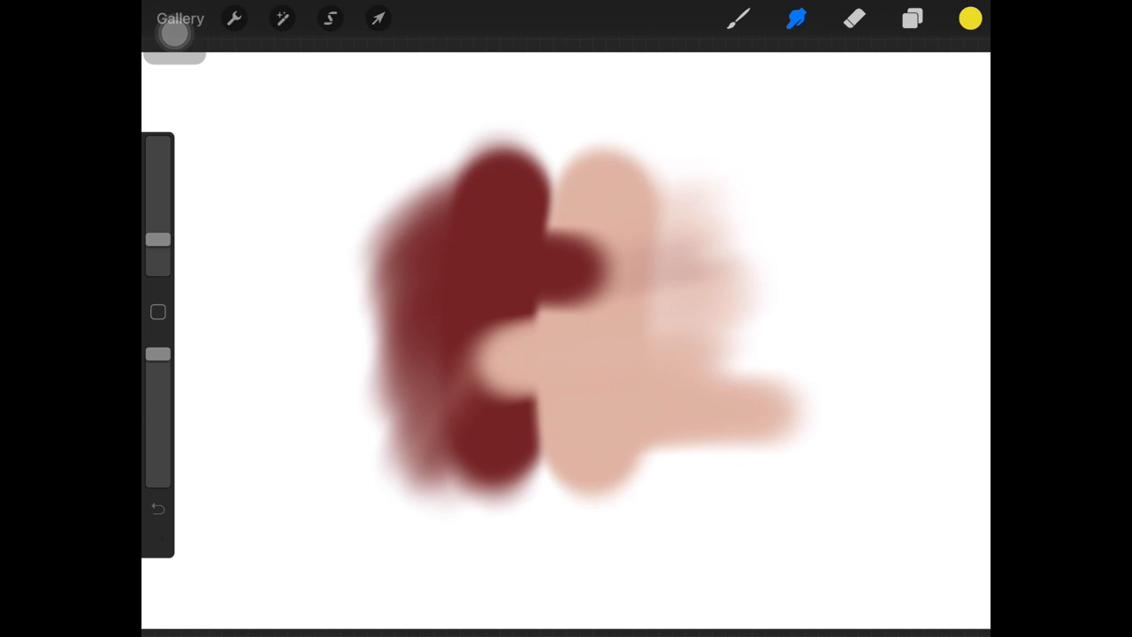
mouse_move(863, 155)
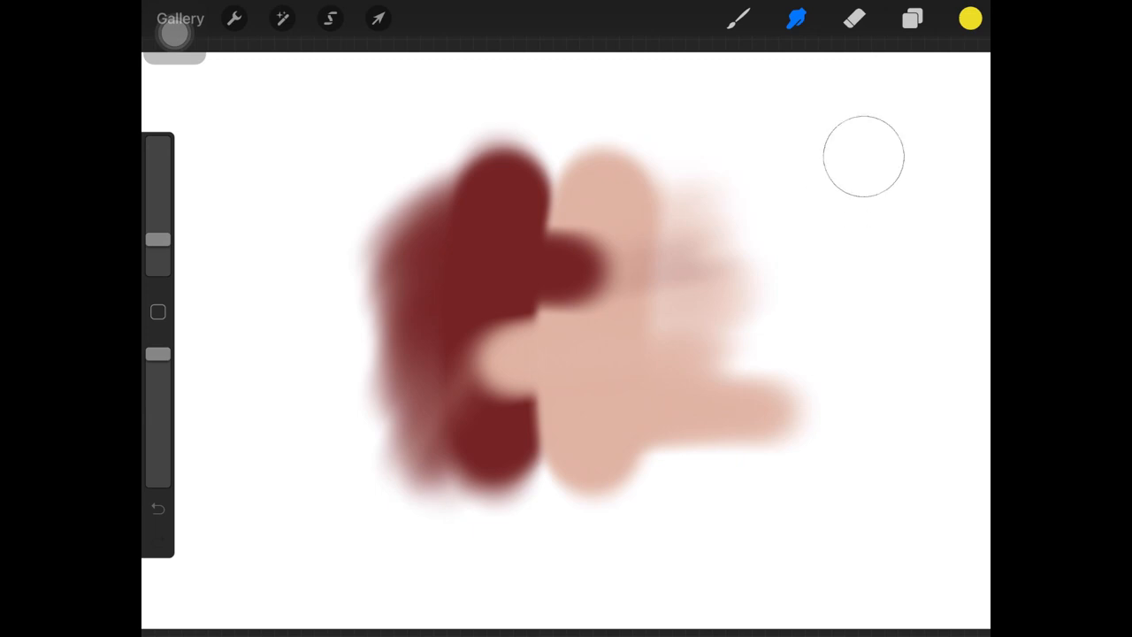
mouse_move(824, 191)
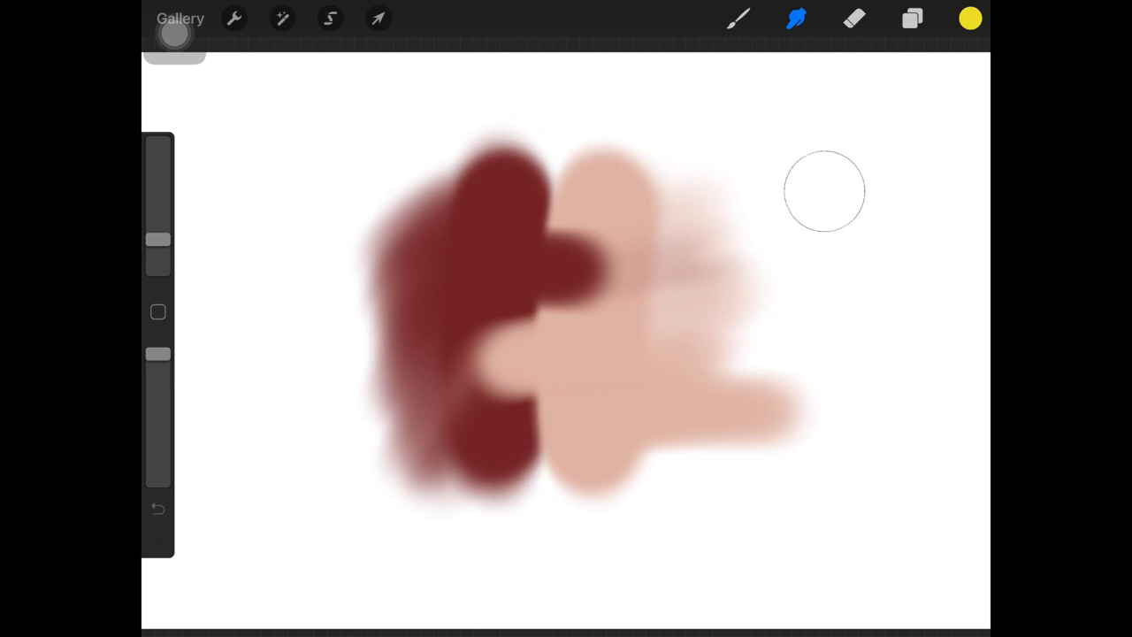
mouse_move(824, 191)
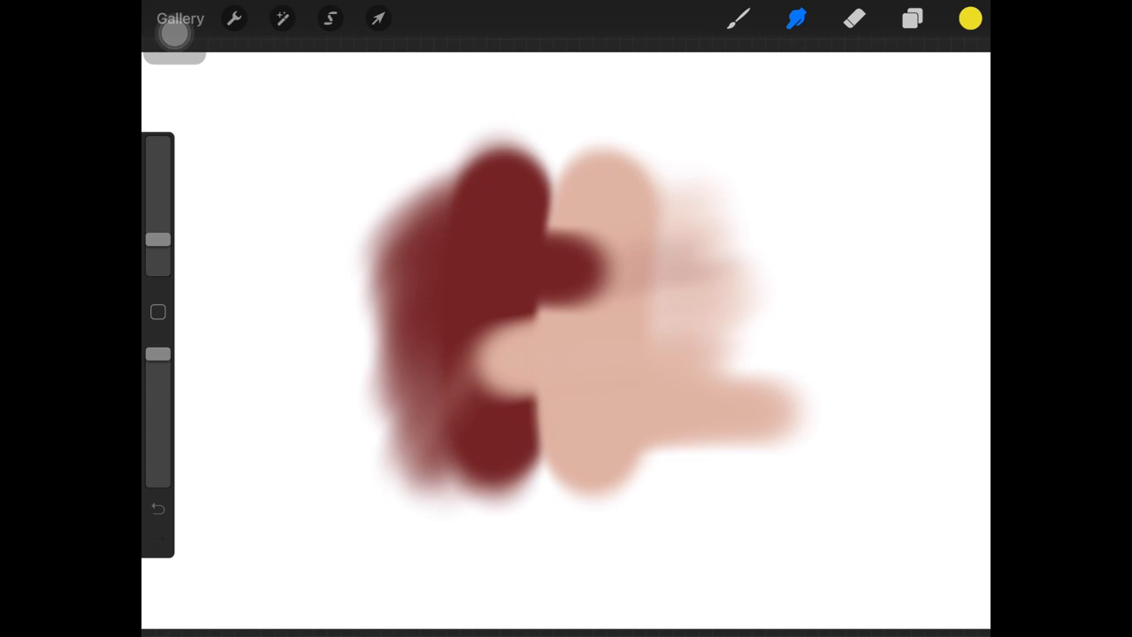
mouse_move(852, 209)
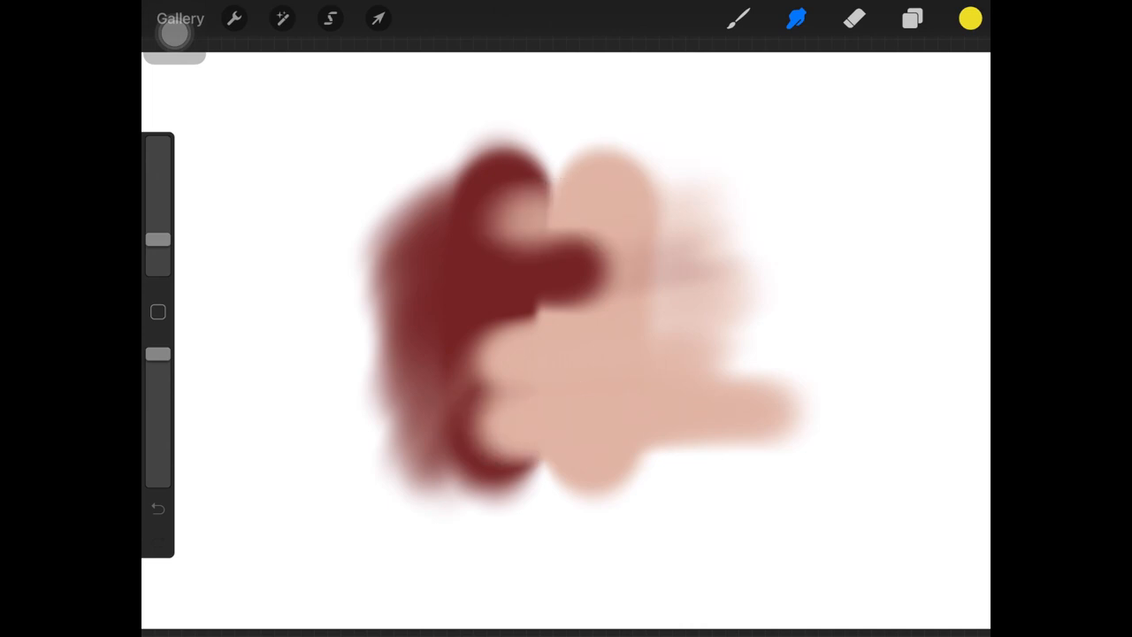
Undo the rough smudges and paint a yellow swatch beside the skin tone, undoing stray yellow marks.
left_click(157, 507)
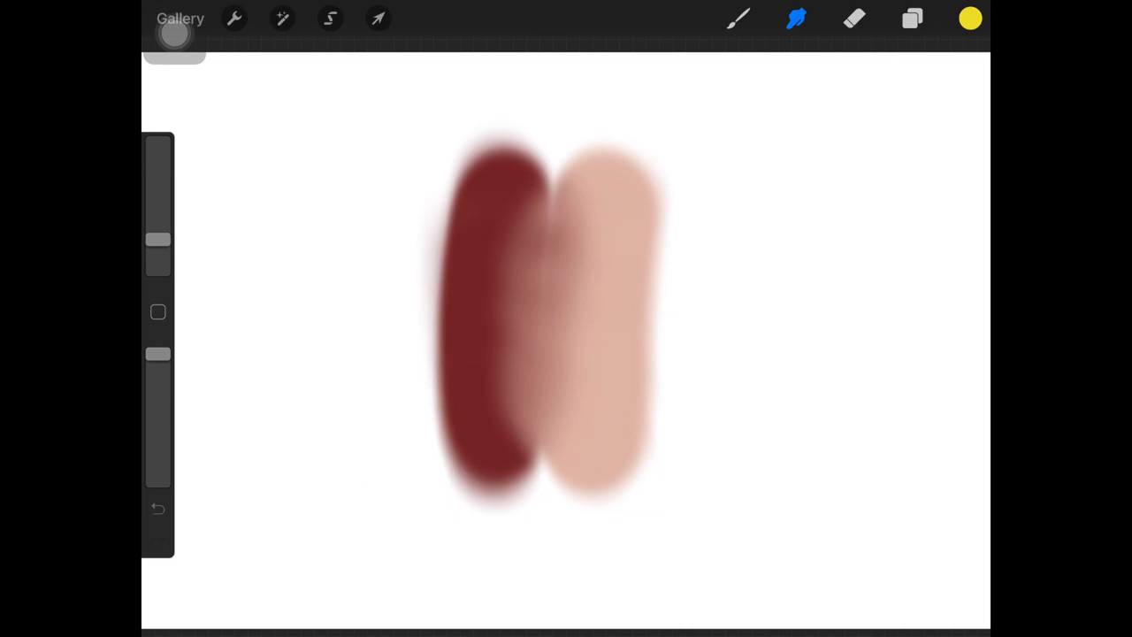
left_click_drag(699, 177, 698, 477)
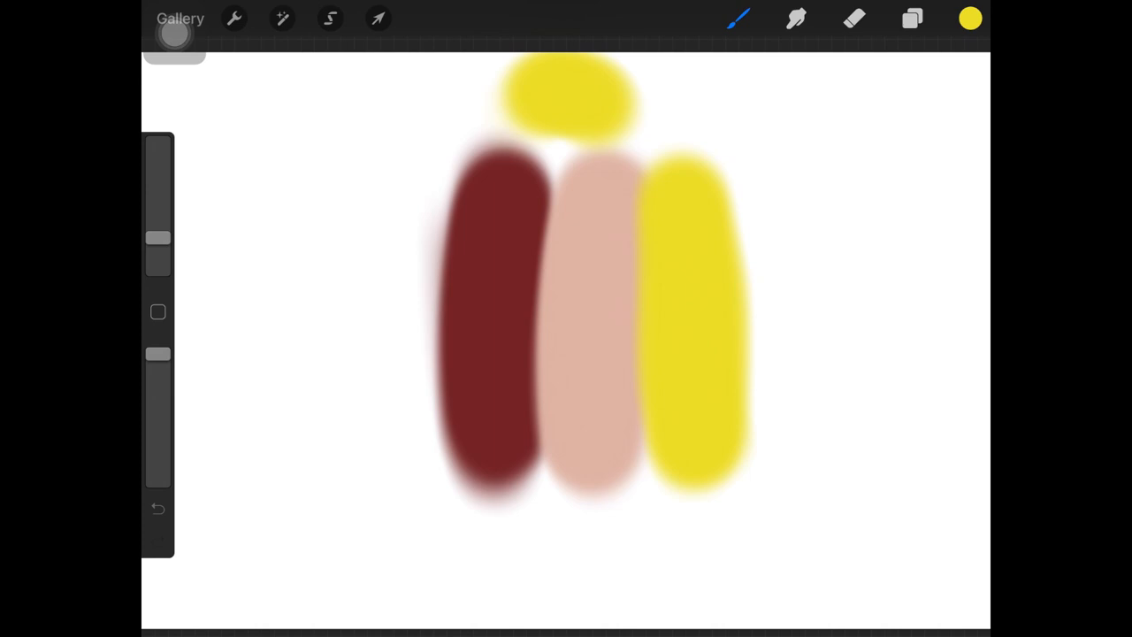
left_click(158, 505)
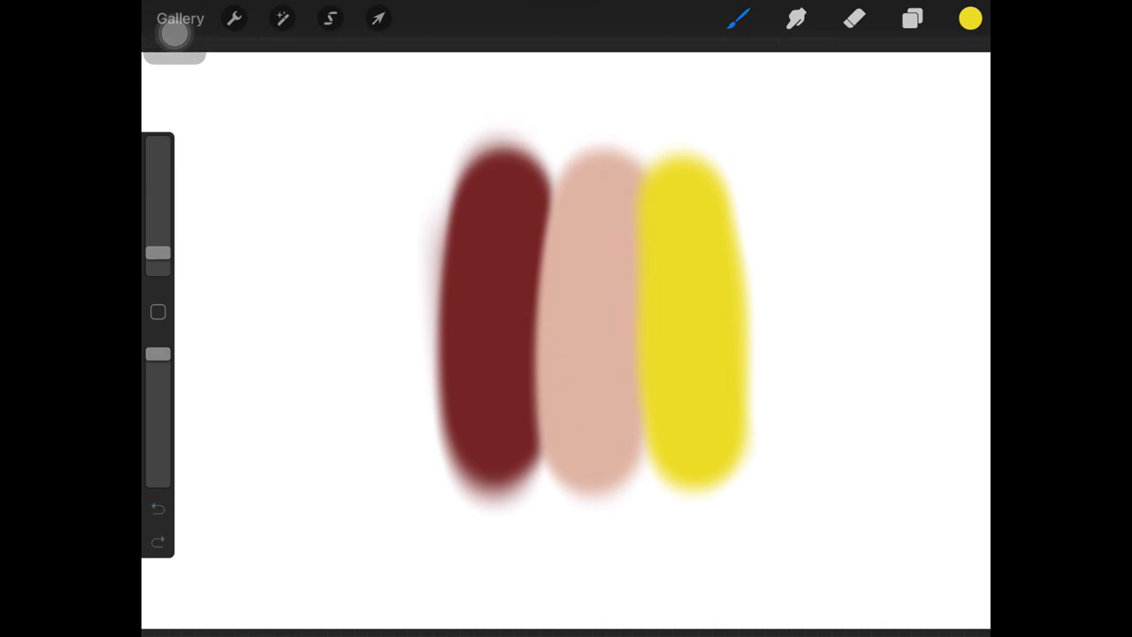
left_click_drag(509, 133, 601, 121)
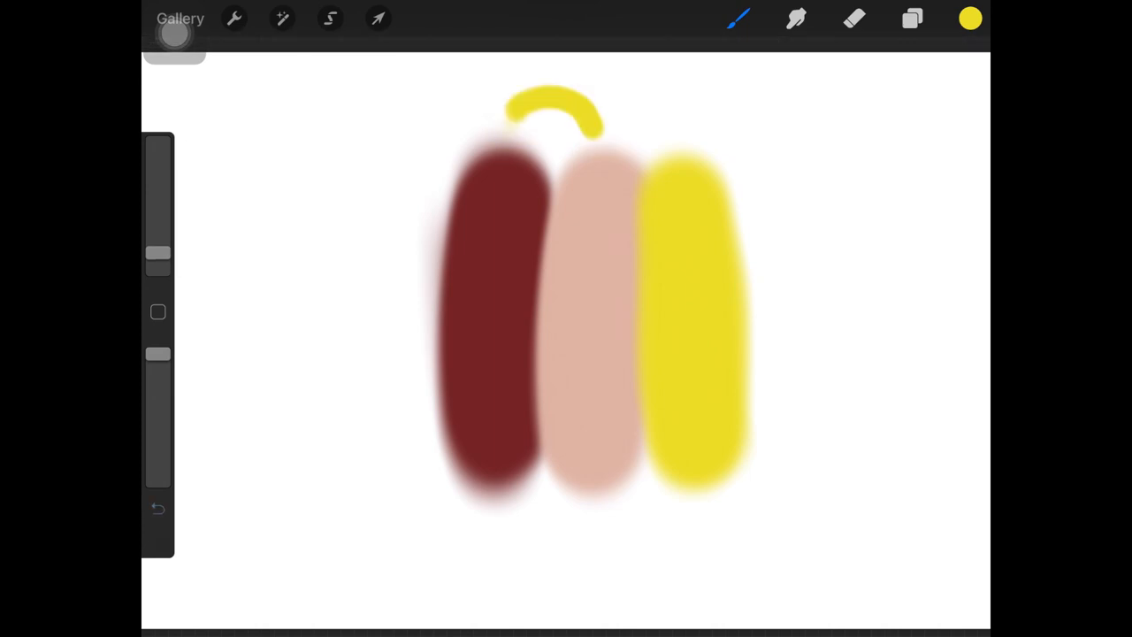
left_click(158, 508)
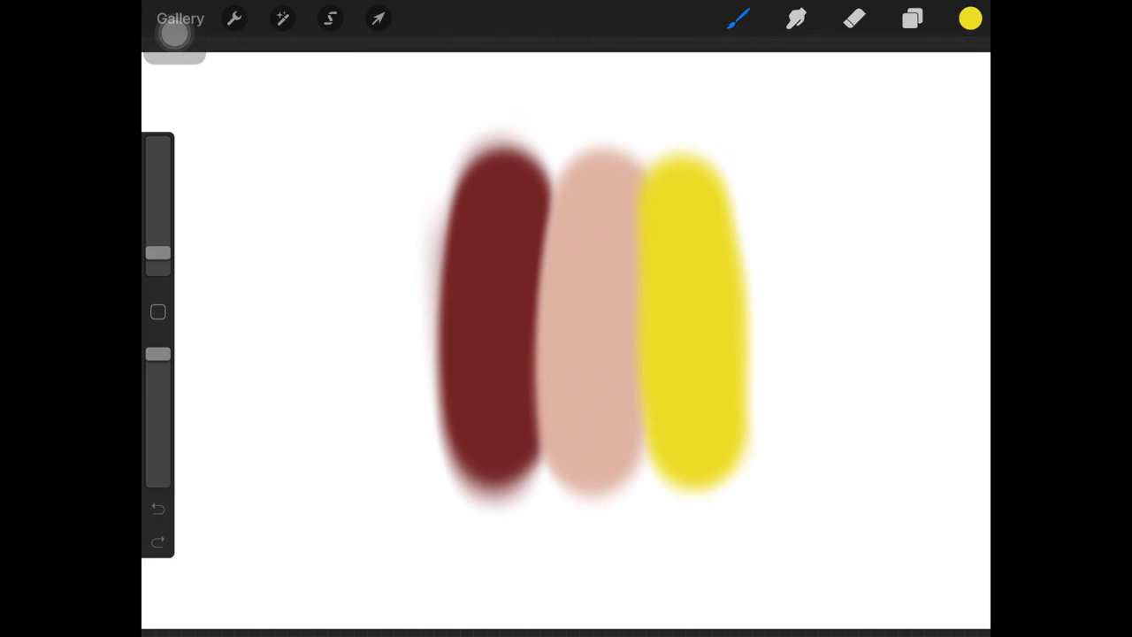
Smudge maroon into the skin tone so the yellow stays faint and streaky, then show the layer list.
left_click(912, 17)
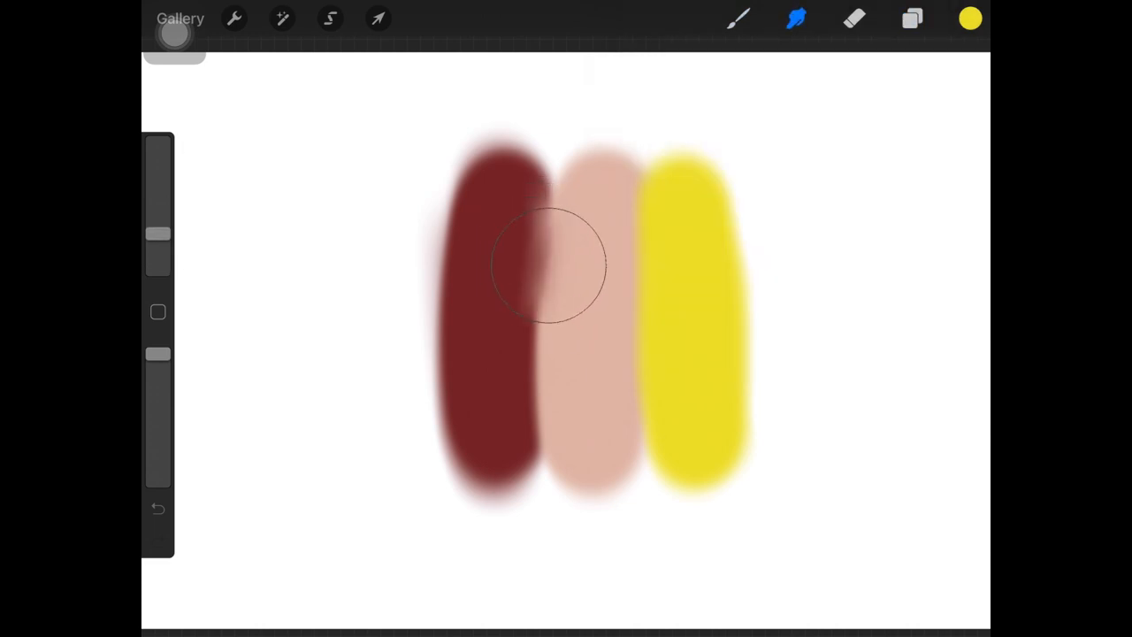
left_click_drag(548, 265, 651, 372)
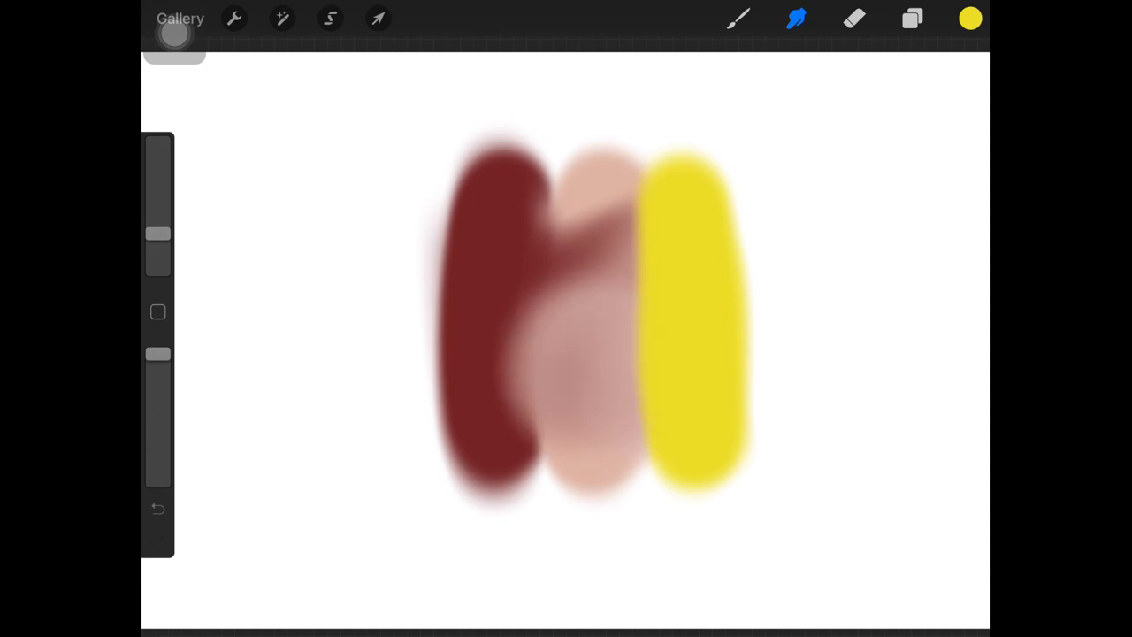
left_click(912, 18)
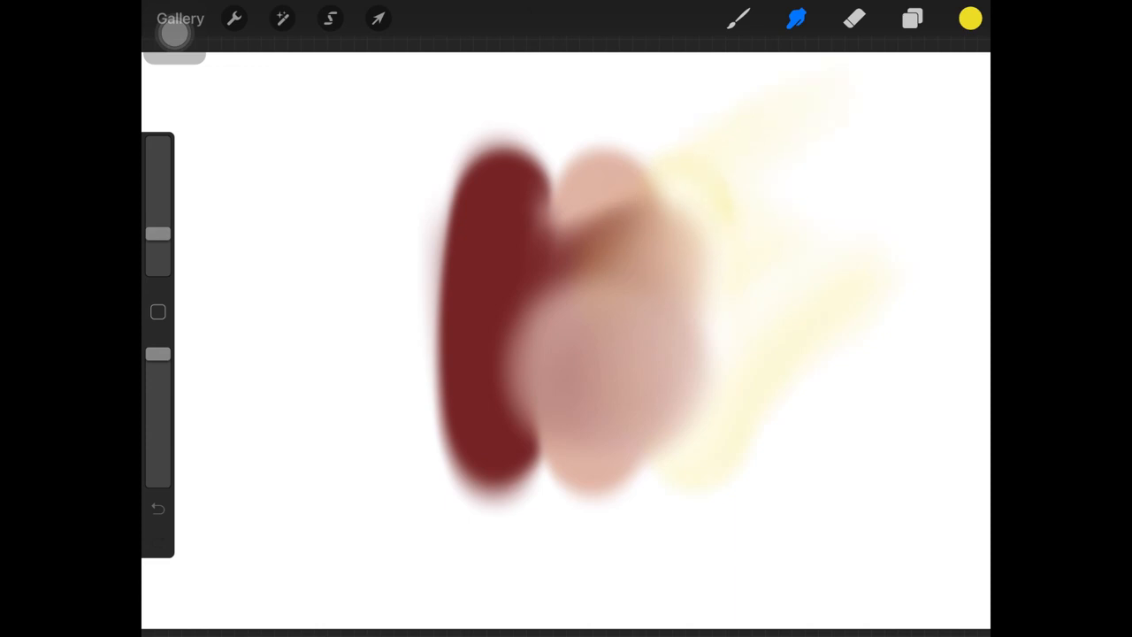
left_click(912, 18)
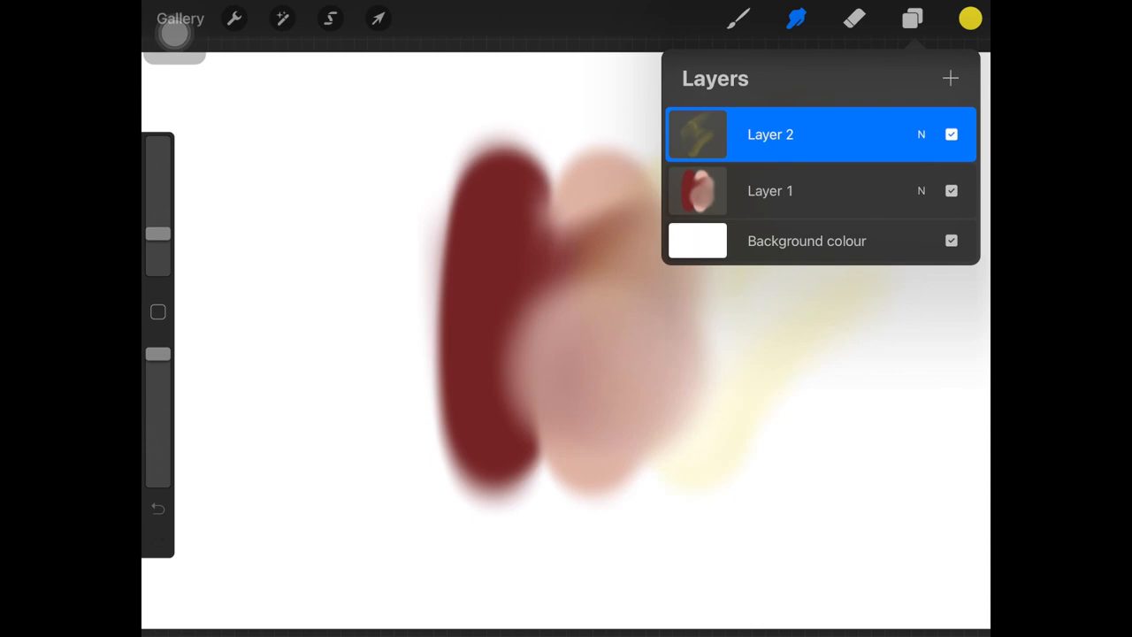
Undo the last smudge and smudge the swatches with the Textures > Dove Lake brush for grainy maroon edges.
left_click(157, 507)
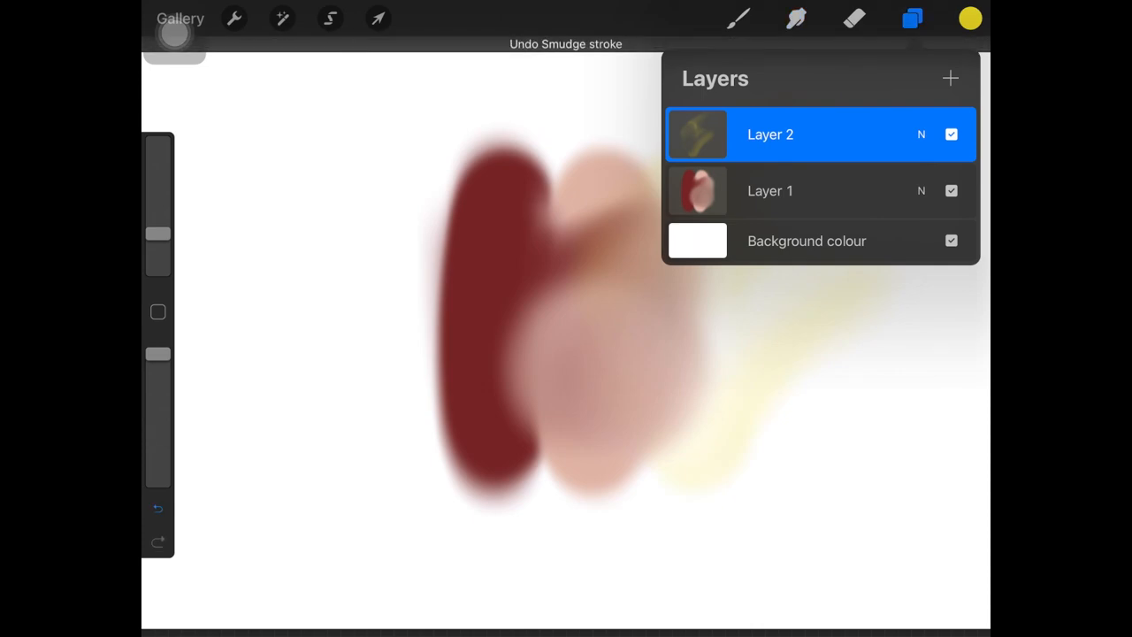
left_click(796, 18)
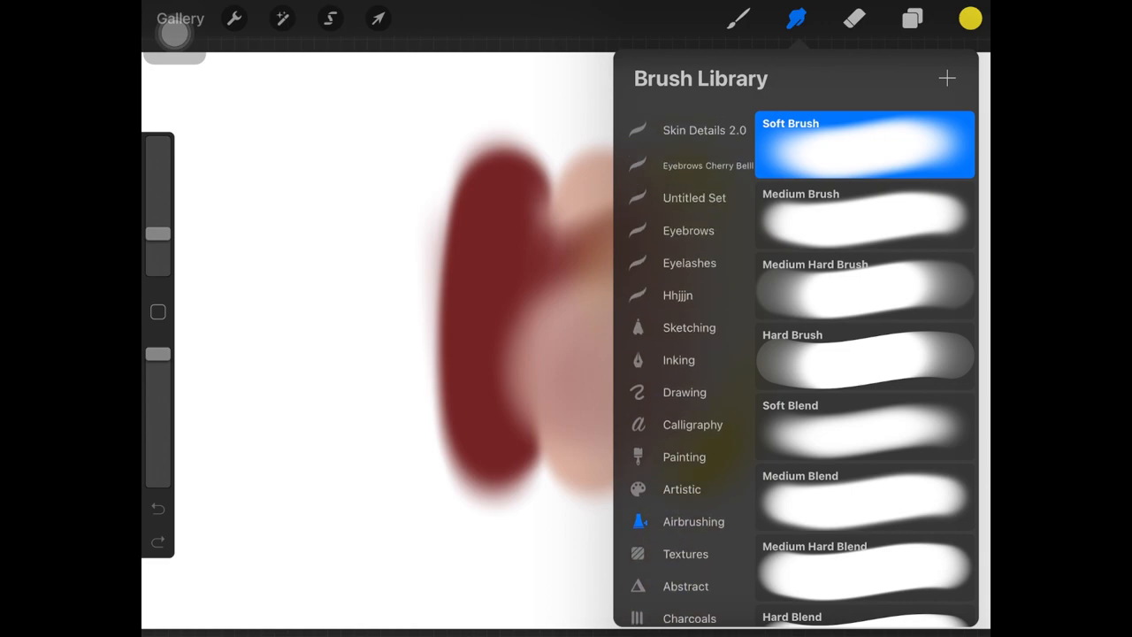
scroll("down", 3)
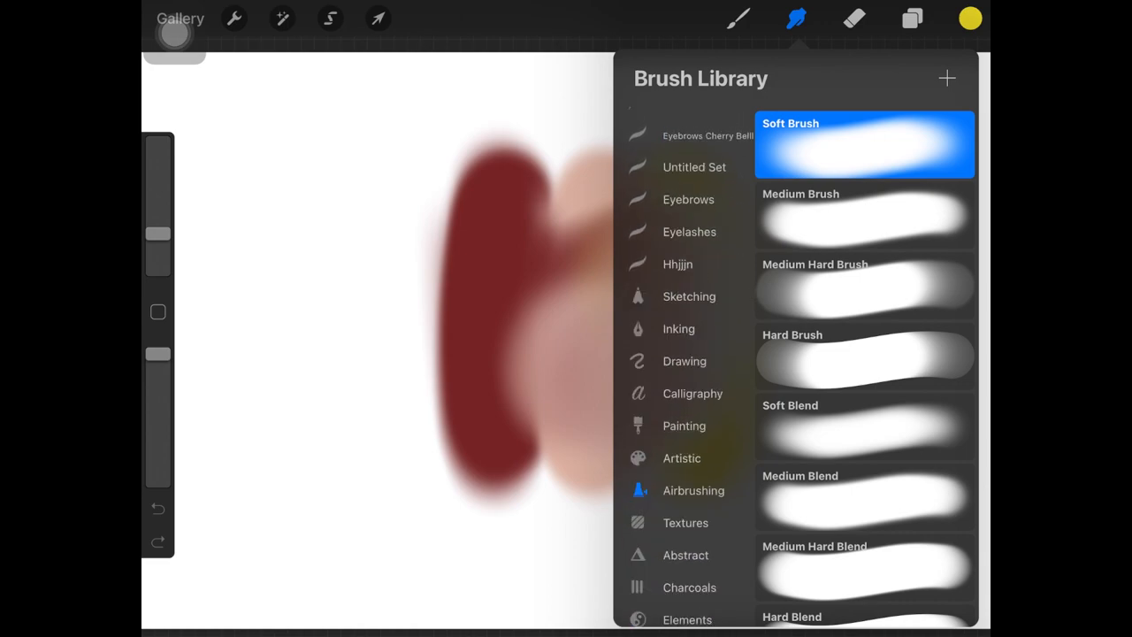
left_click(686, 523)
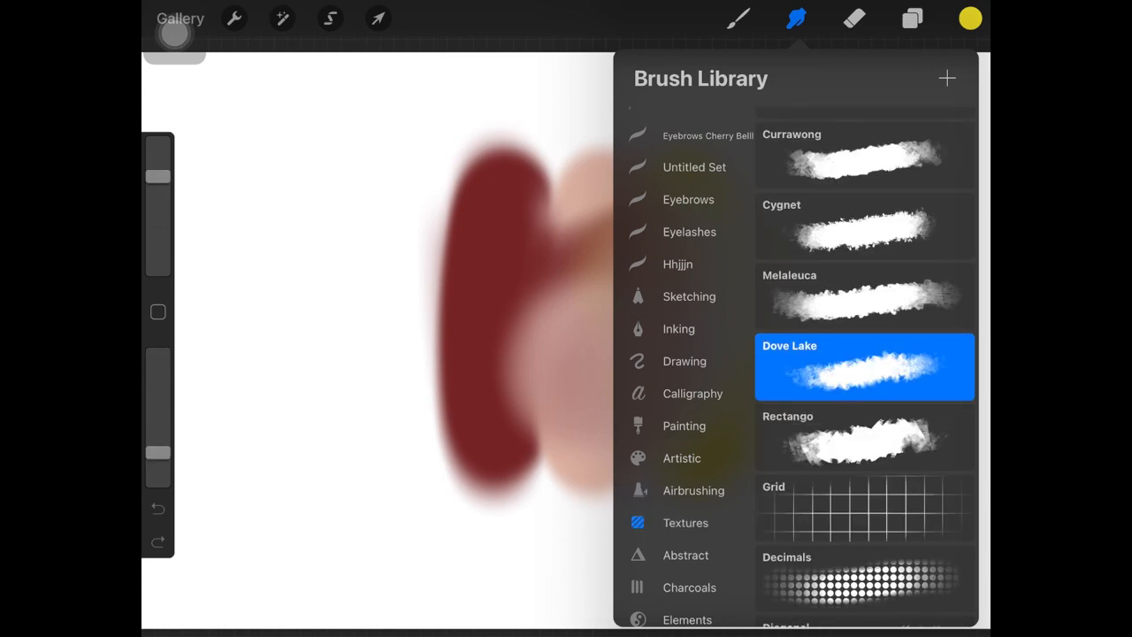
left_click(912, 17)
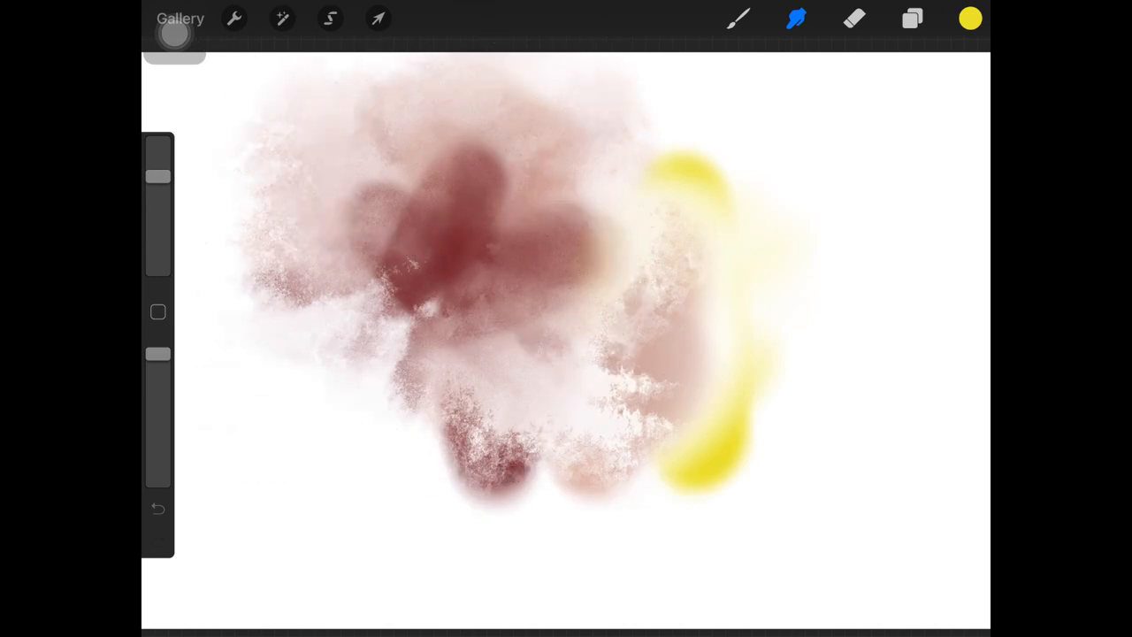
left_click_drag(157, 177, 157, 233)
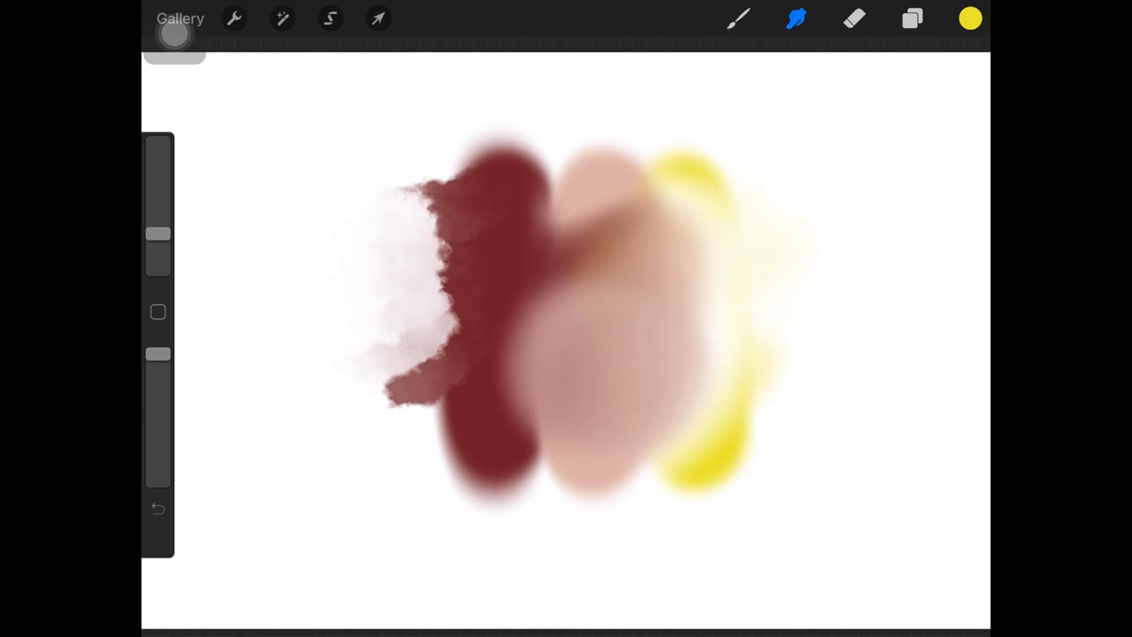
left_click(912, 18)
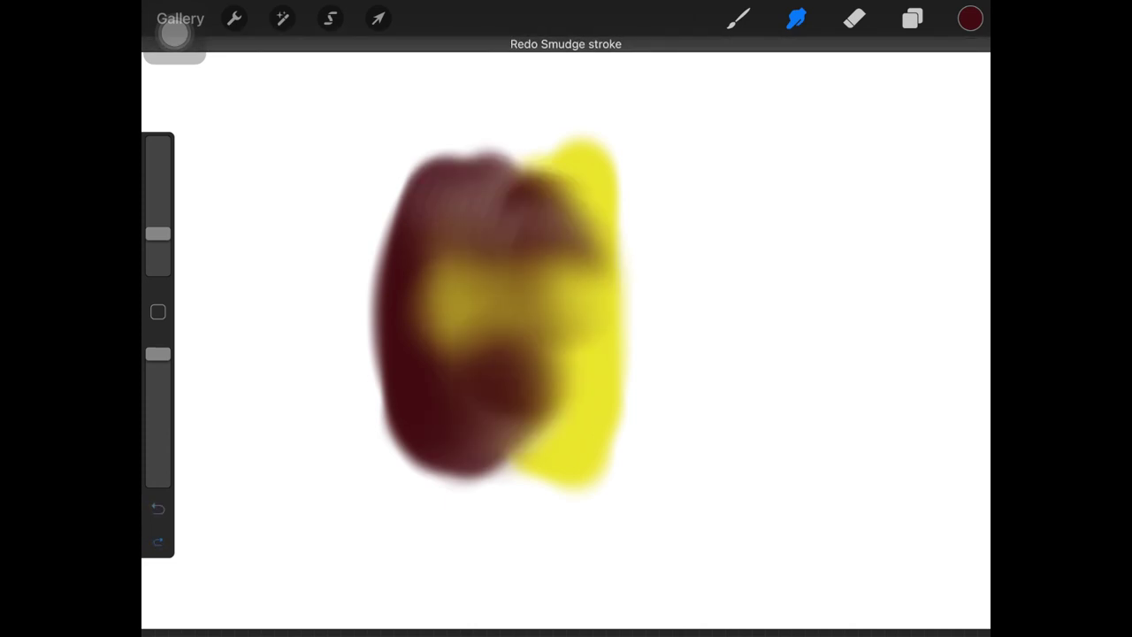
Clear the streaky yellow smudges so the maroon–yellow seam can be blended smoothly.
left_click(157, 509)
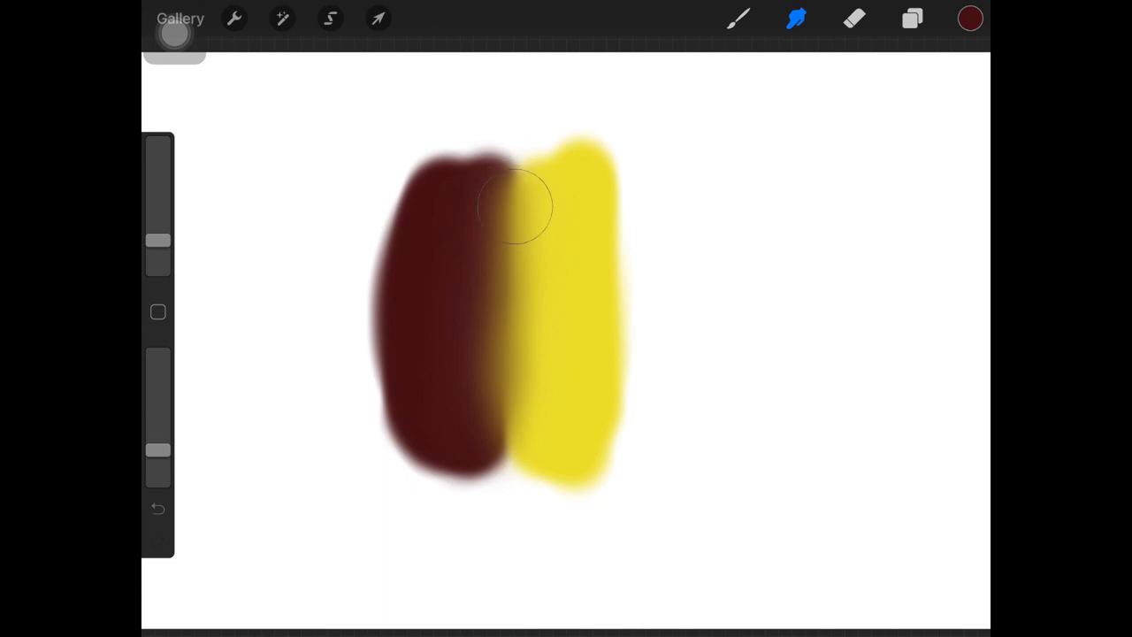
mouse_move(495, 309)
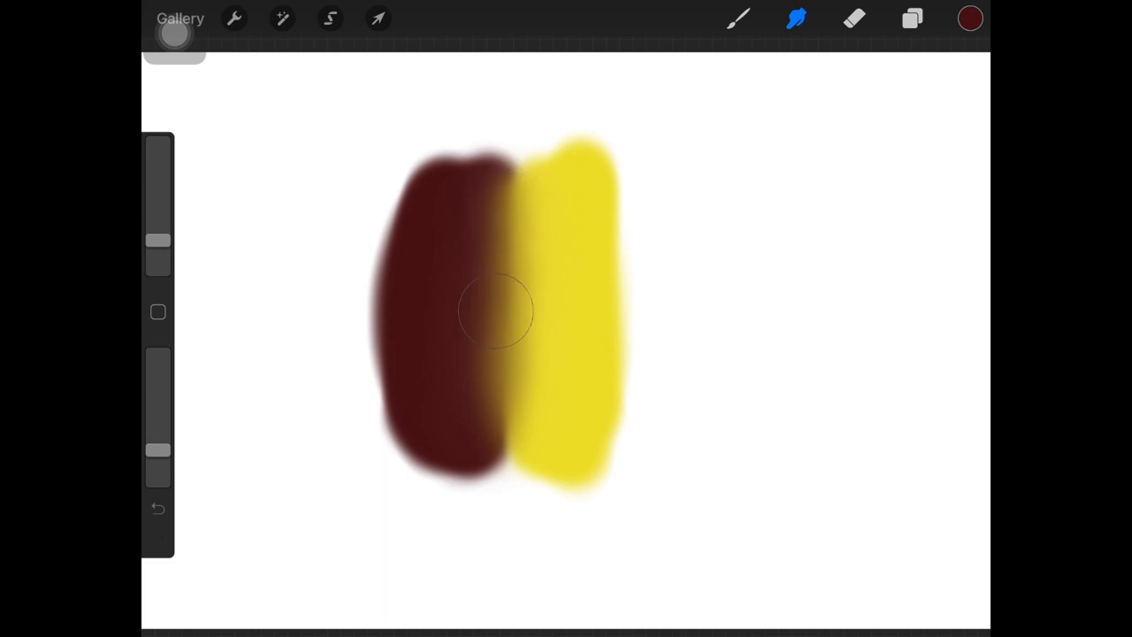